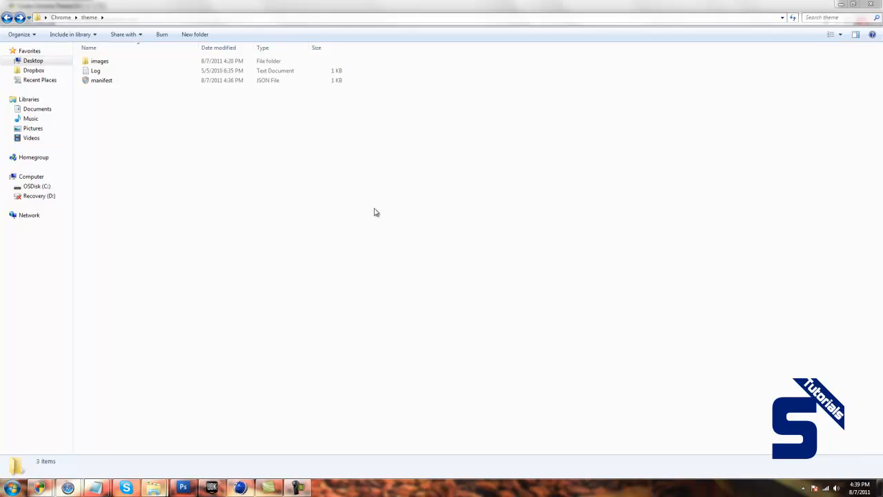
# Open the theme folder's manifest file in Notepad to view its images, colors and tints.
pyautogui.doubleClick(102, 80)
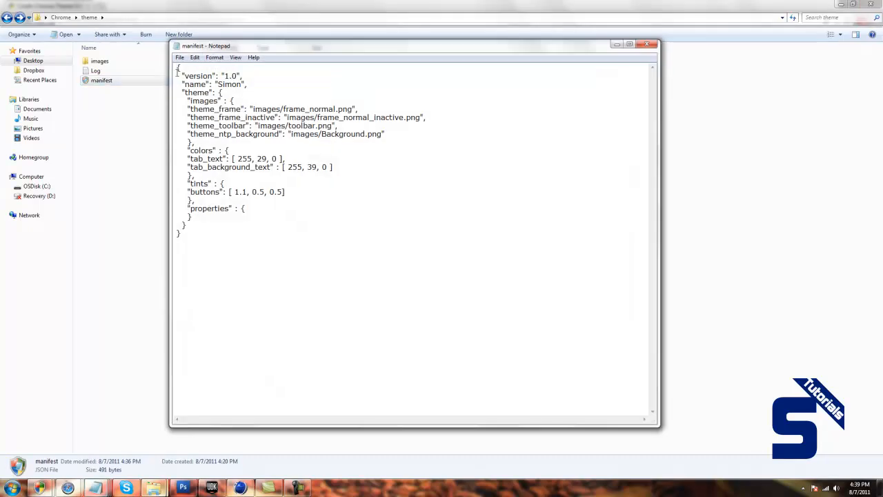
pyautogui.moveTo(297, 242)
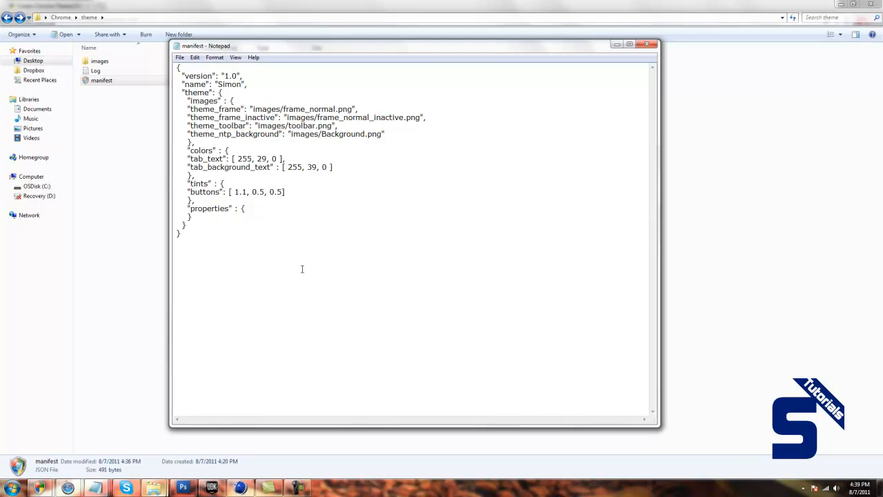
pyautogui.moveTo(301, 62)
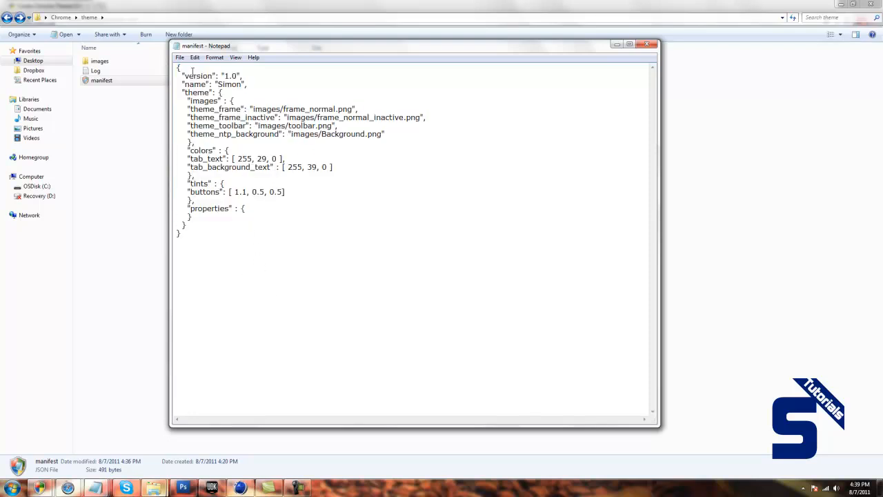
# Close Notepad and point out the manifest file and images folder in Explorer.
pyautogui.click(649, 44)
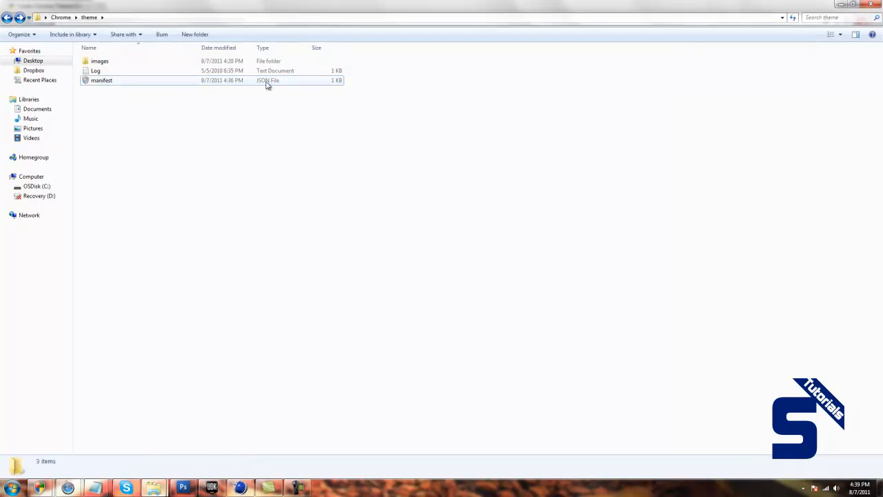
pyautogui.click(101, 80)
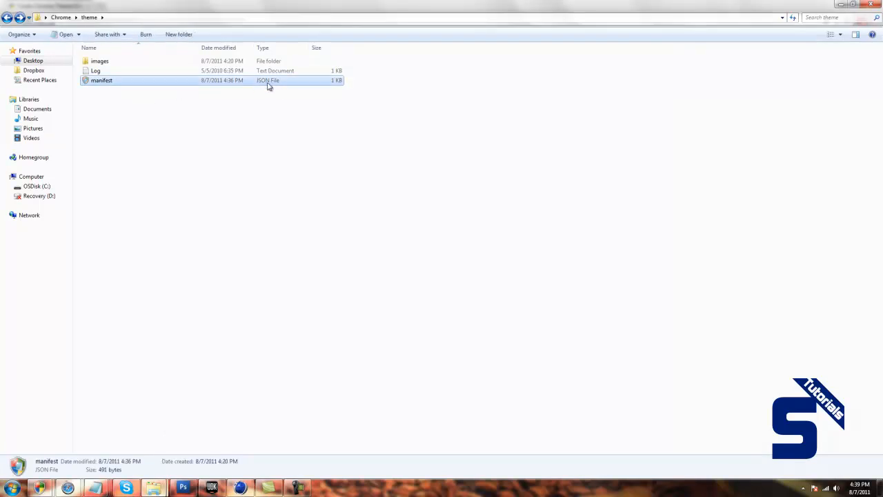
pyautogui.moveTo(252, 208)
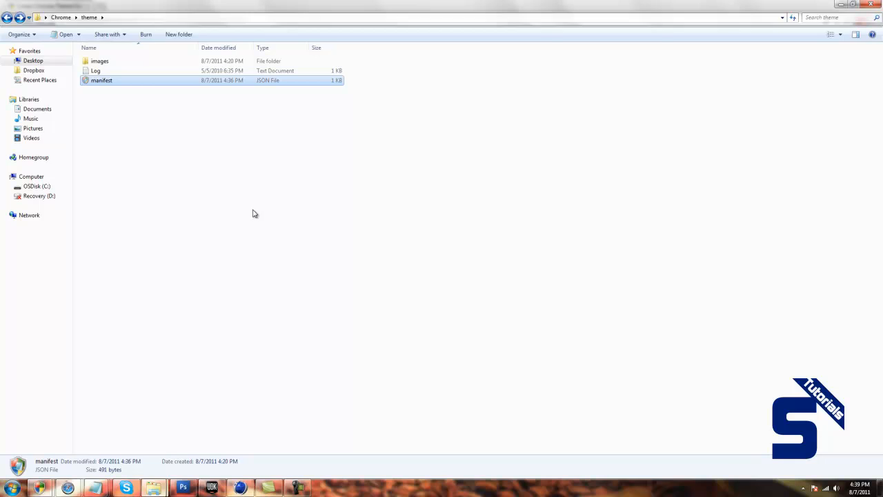
pyautogui.moveTo(110, 212)
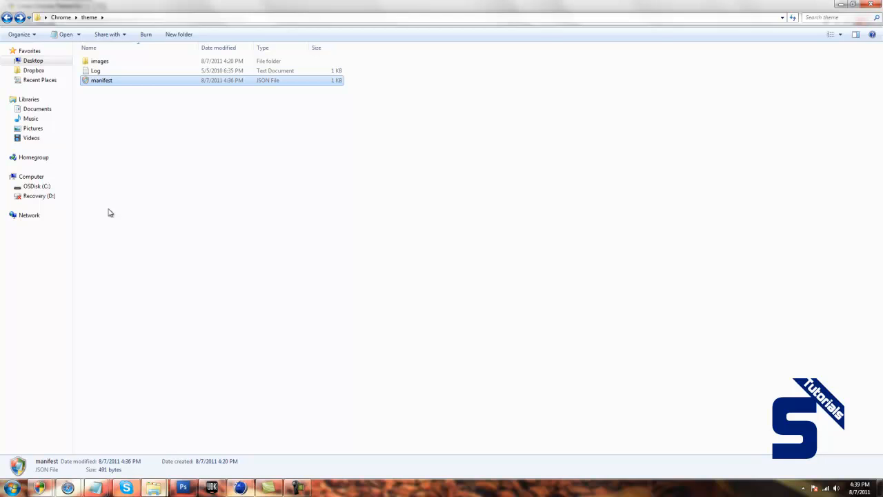
pyautogui.click(95, 71)
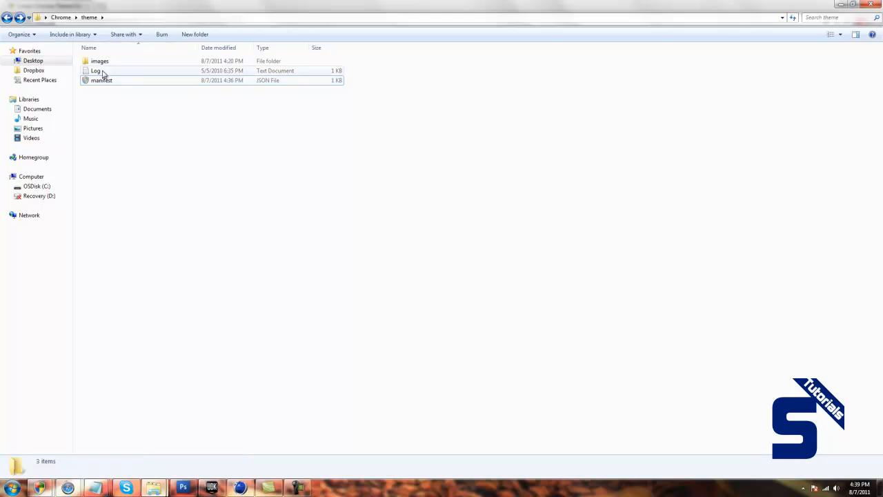
pyautogui.click(99, 61)
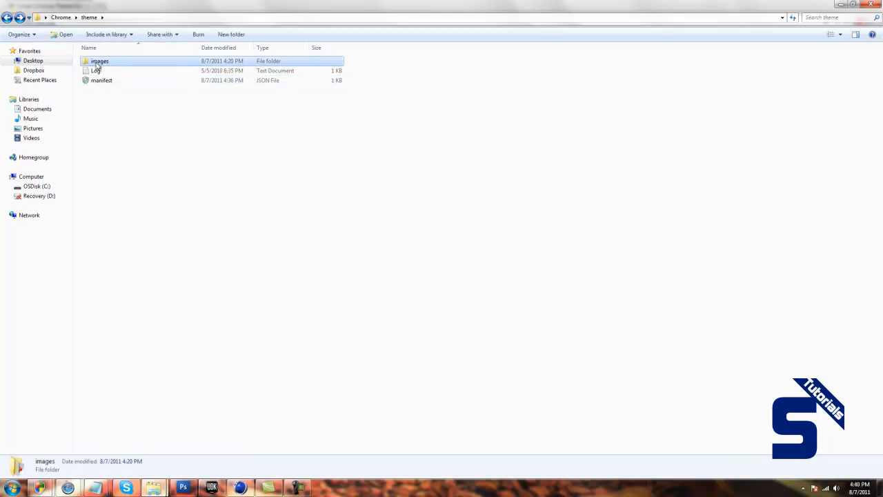
pyautogui.moveTo(122, 206)
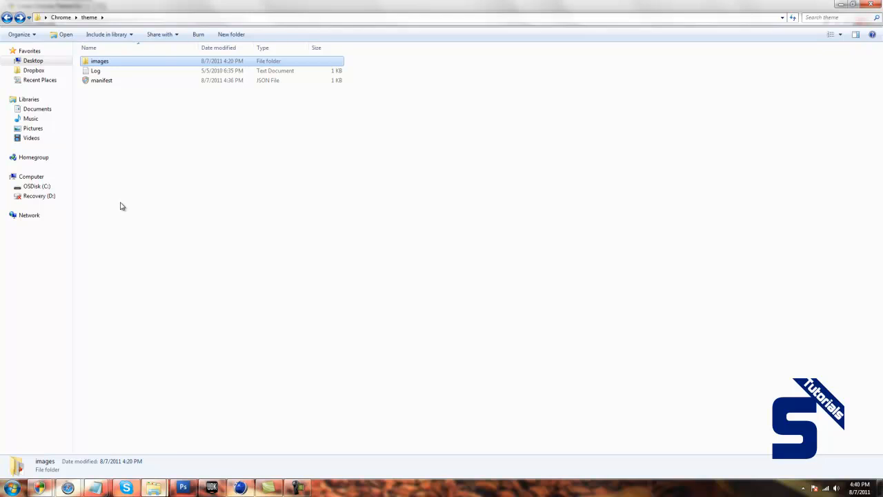
pyautogui.moveTo(136, 369)
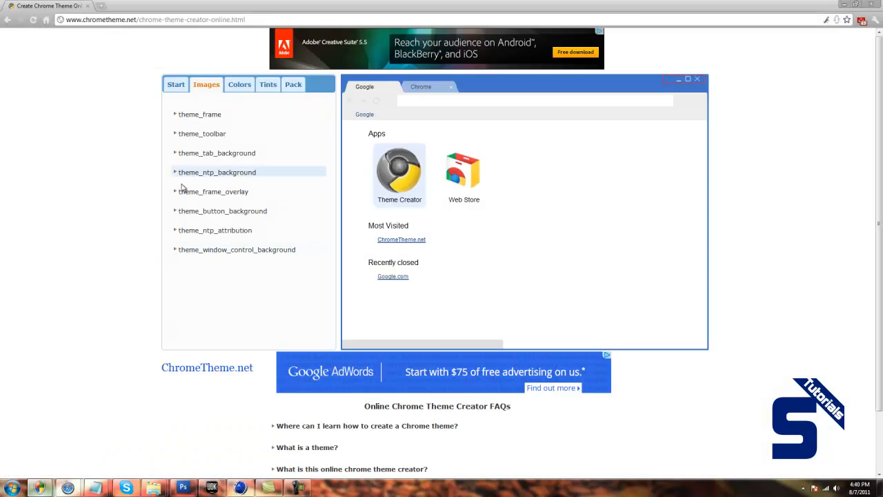
# Enter 'Simon' as the theme name on the Start tab, leaving the description blank.
pyautogui.click(176, 84)
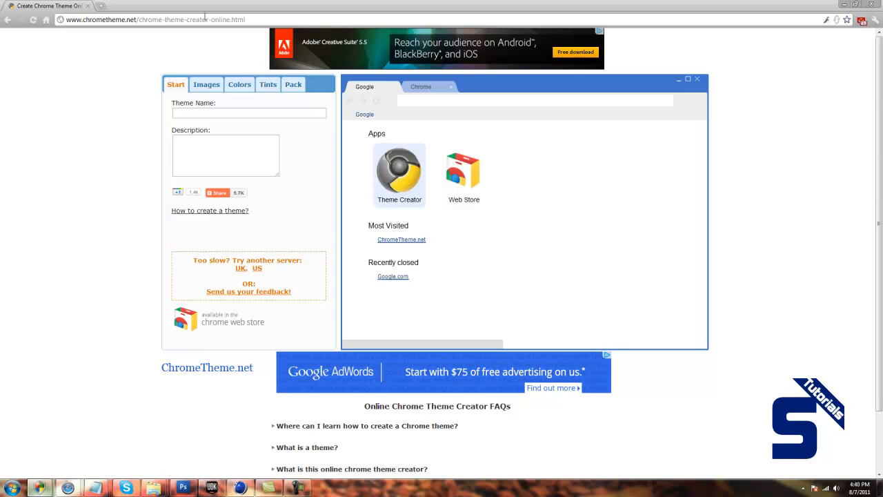
pyautogui.moveTo(220, 67)
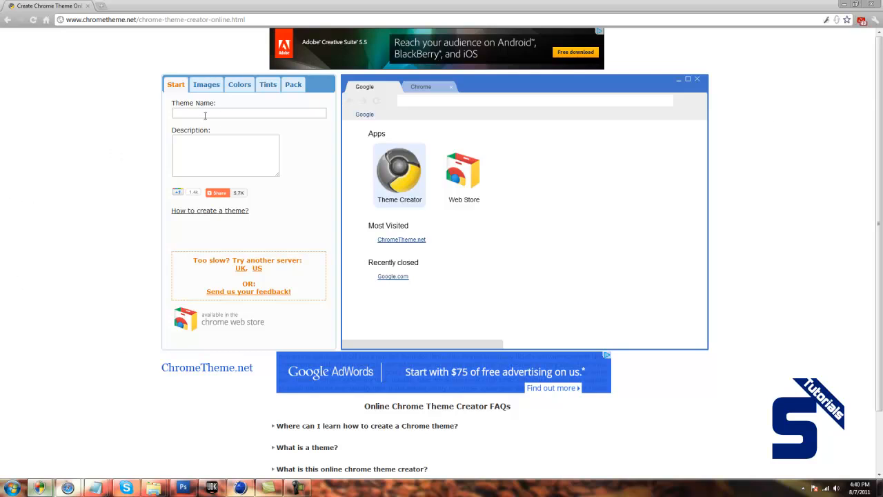
pyautogui.click(268, 84)
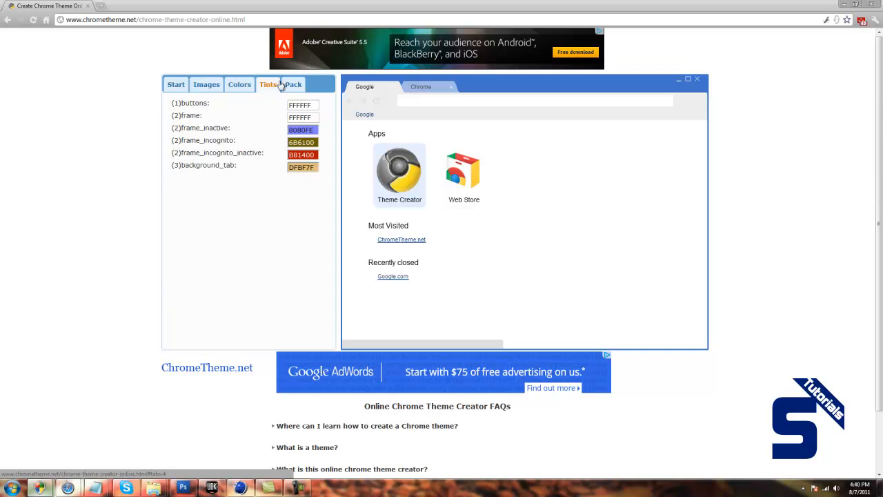
pyautogui.click(176, 85)
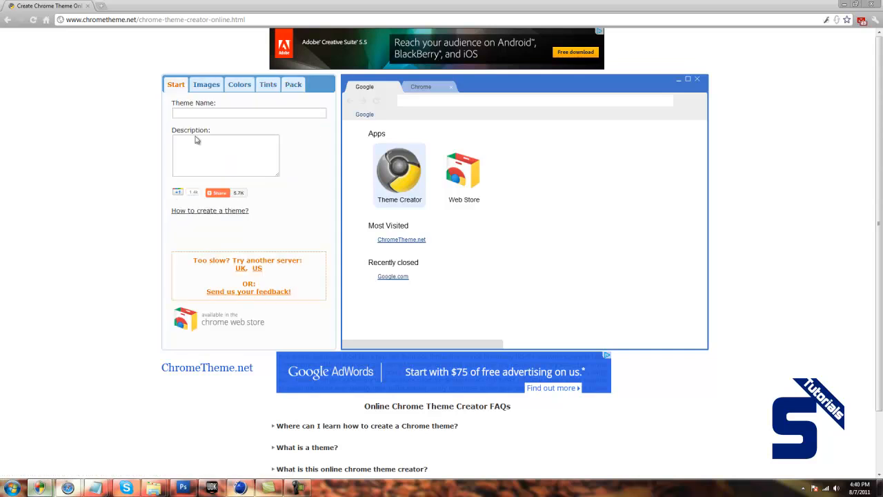
pyautogui.moveTo(131, 135)
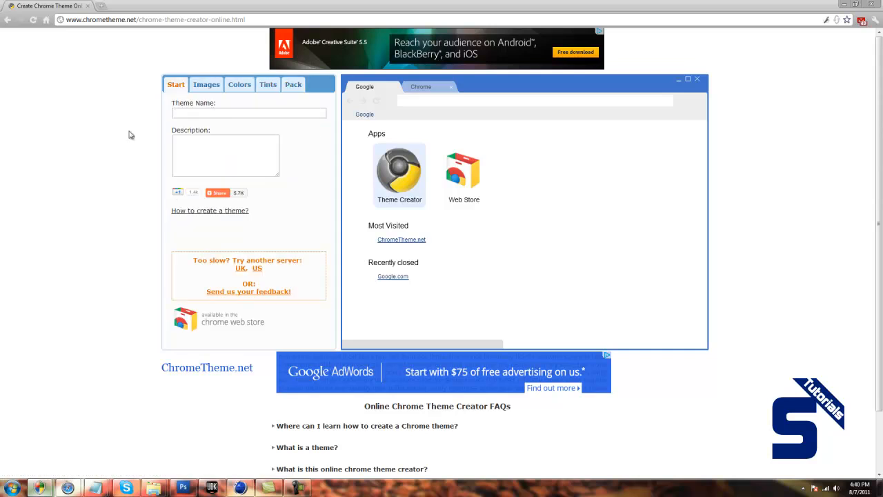
pyautogui.write('Simon')
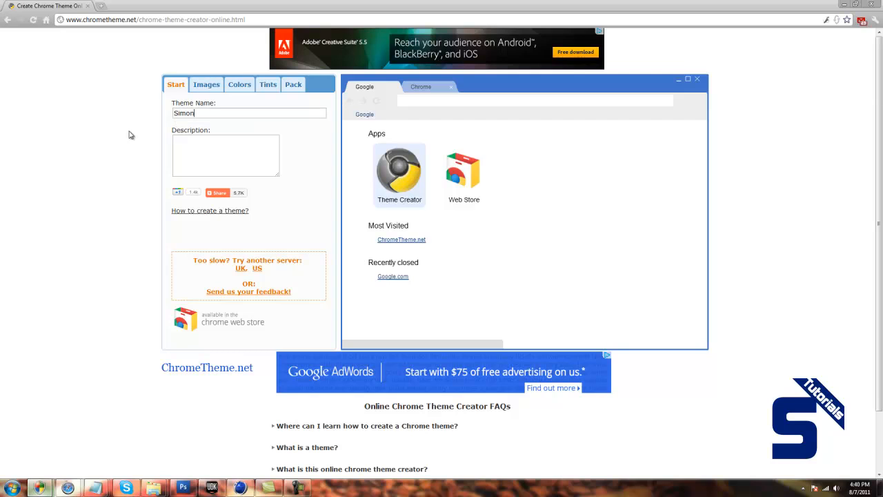
pyautogui.write('Don')
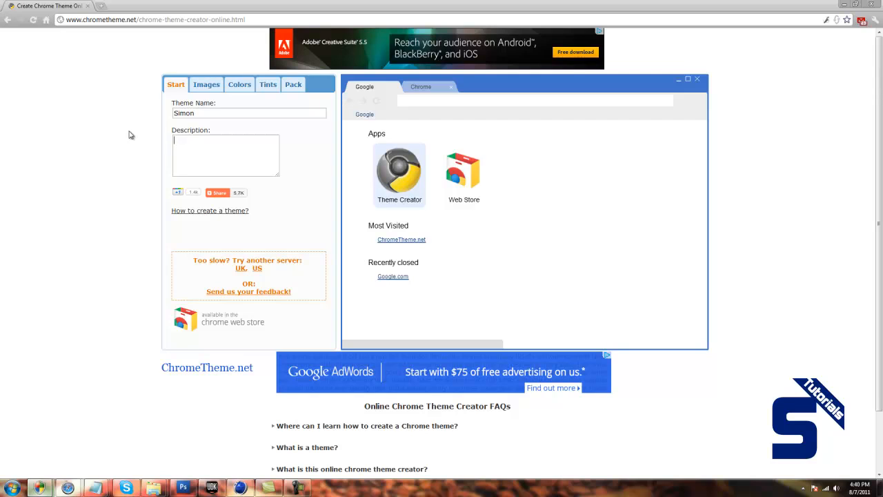
pyautogui.moveTo(149, 111)
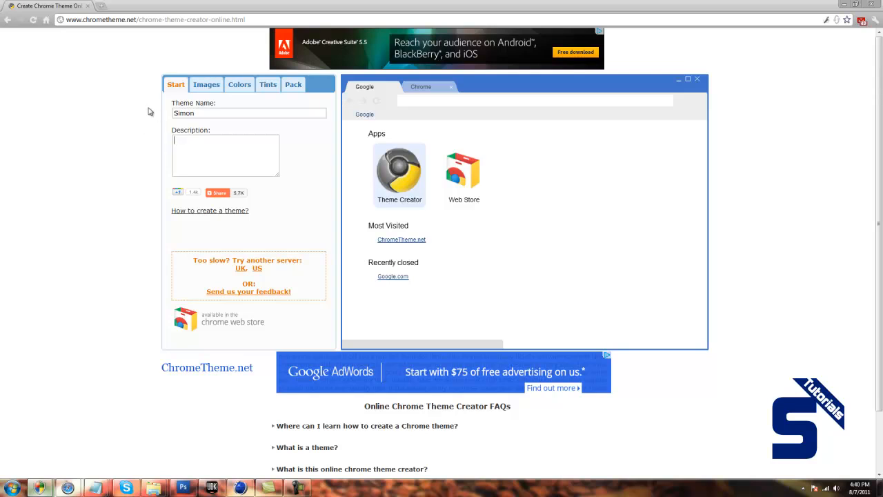
pyautogui.moveTo(205, 111)
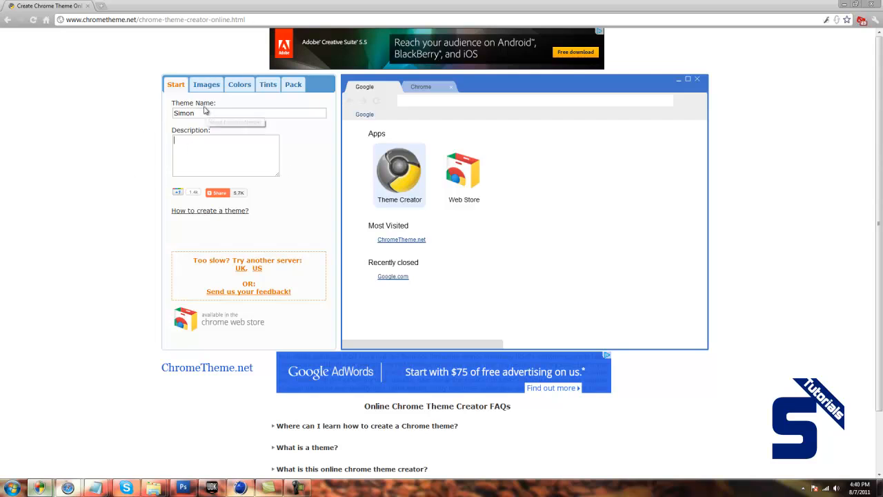
# Cancel choosing a theme_frame image and switch to the Colors tab's hex values.
pyautogui.click(206, 84)
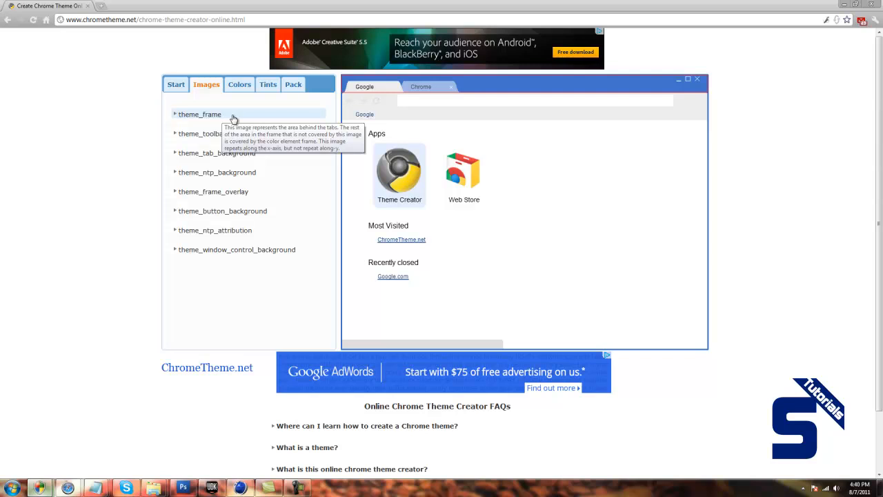
pyautogui.moveTo(226, 117)
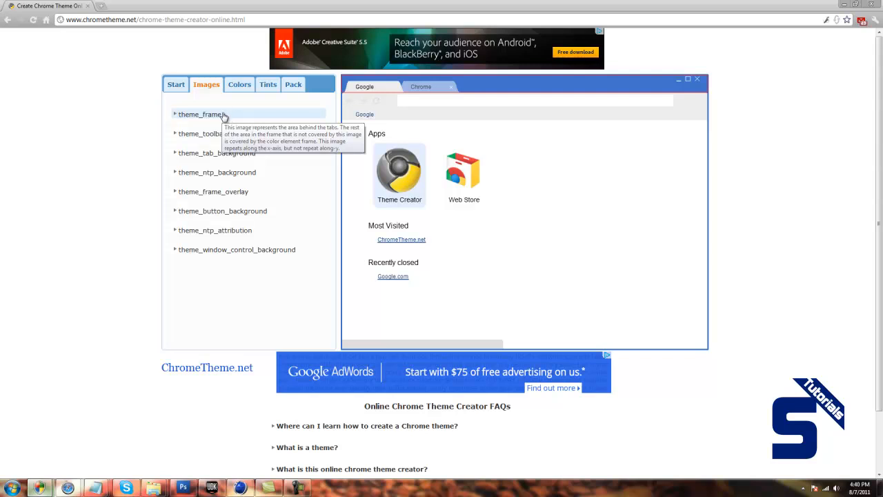
pyautogui.moveTo(302, 114)
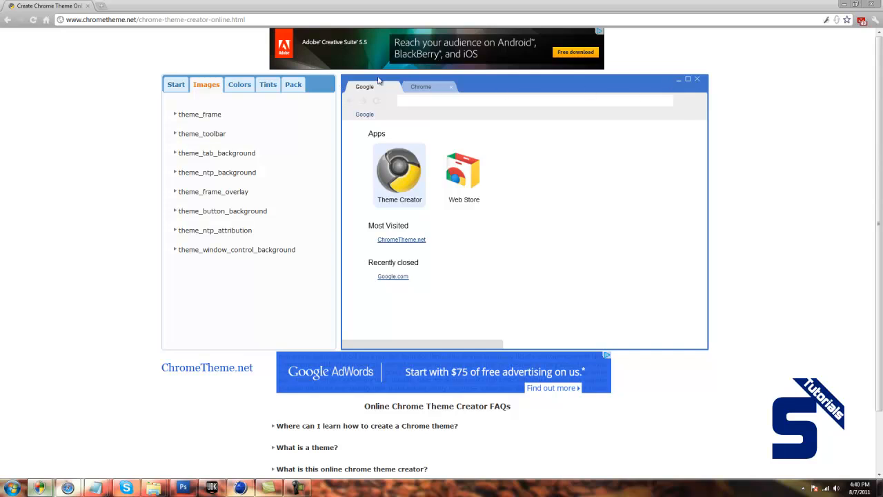
pyautogui.moveTo(199, 113)
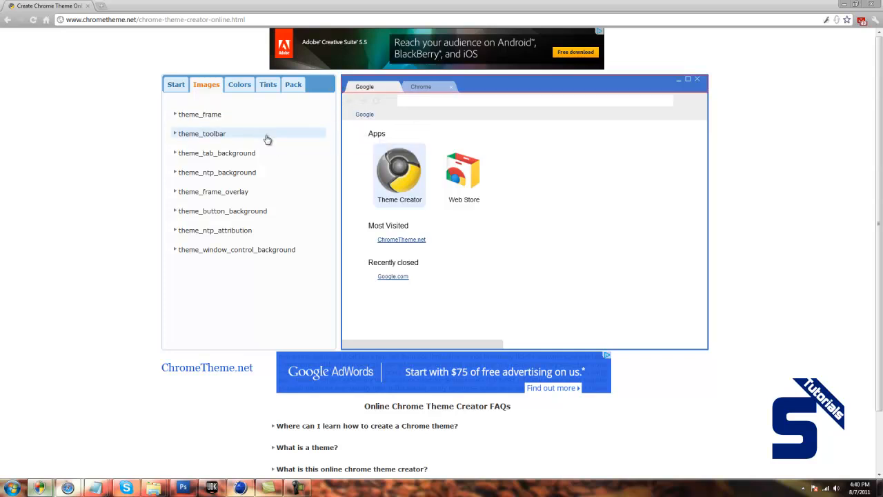
pyautogui.moveTo(200, 114)
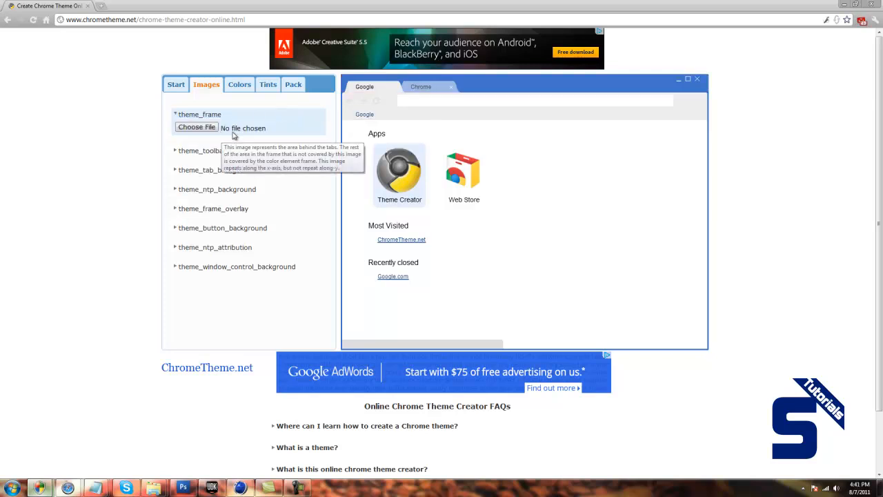
pyautogui.click(196, 127)
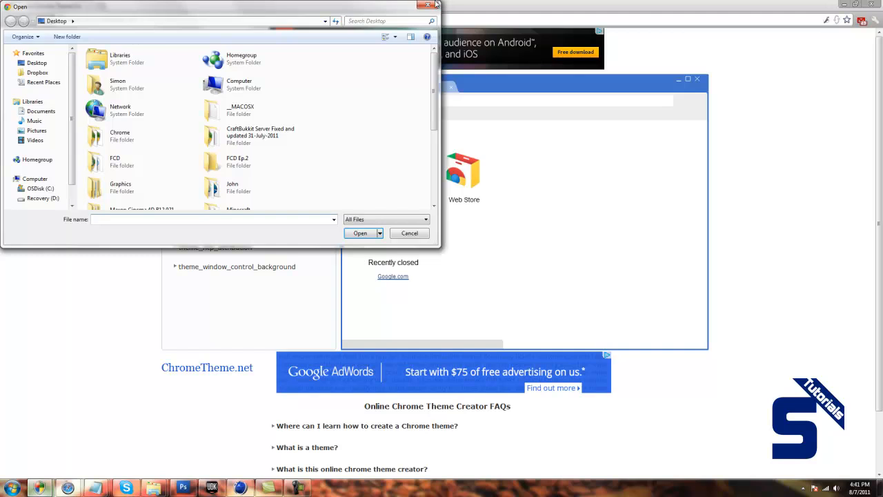
pyautogui.click(410, 232)
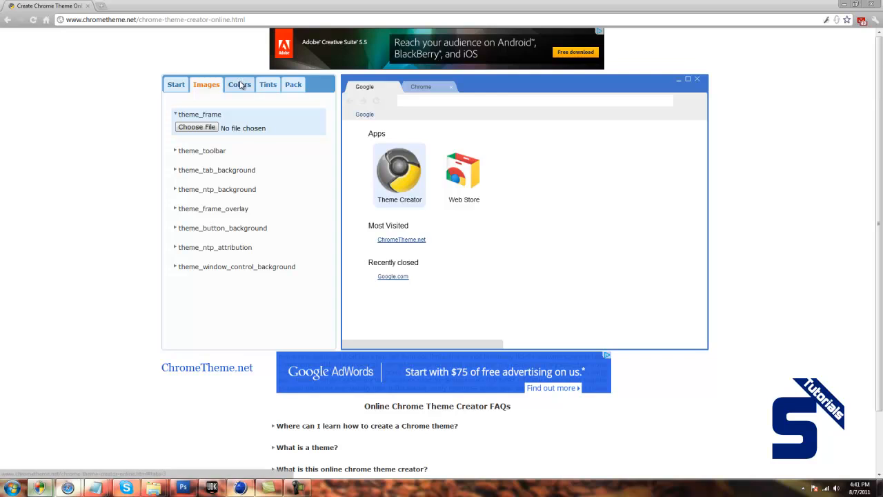
pyautogui.click(239, 84)
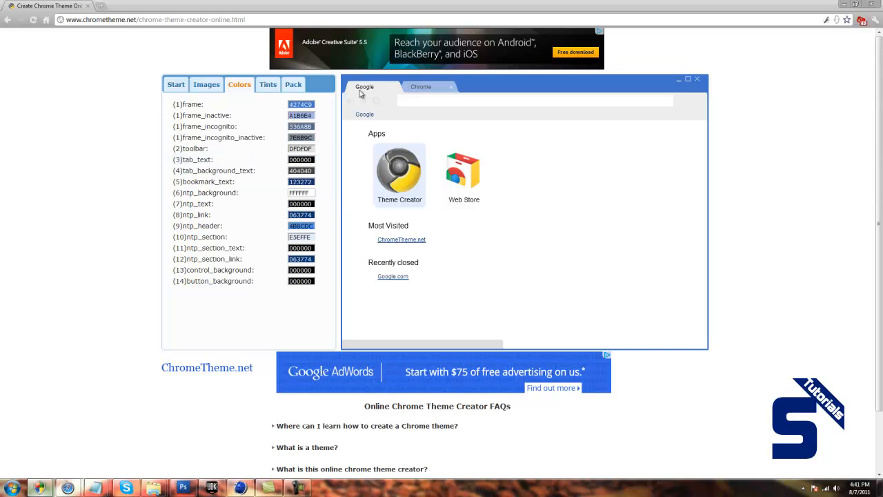
pyautogui.moveTo(103, 226)
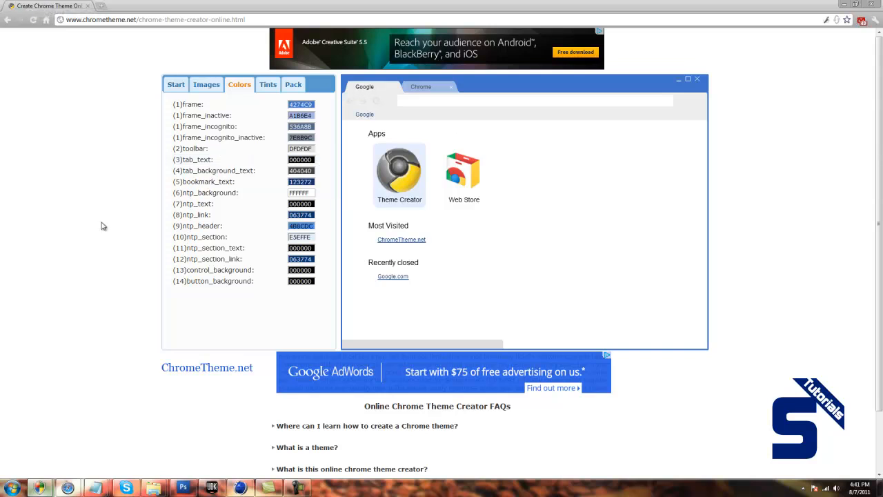
pyautogui.moveTo(200, 225)
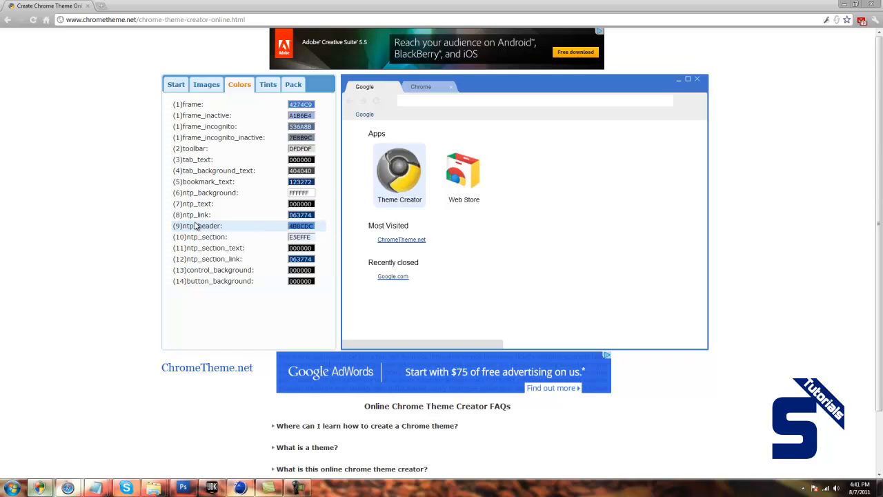
pyautogui.moveTo(206, 192)
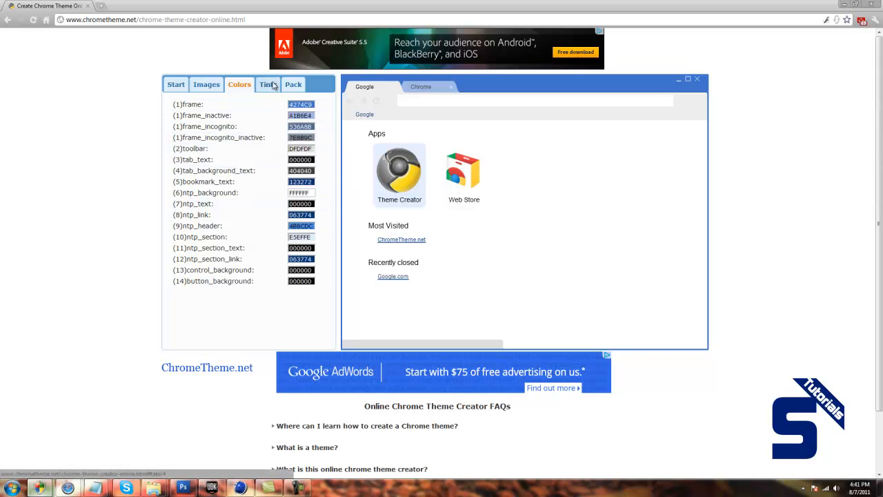
# On the Tints tab, change the buttons tint from FFFFFF to 727519.
pyautogui.click(268, 85)
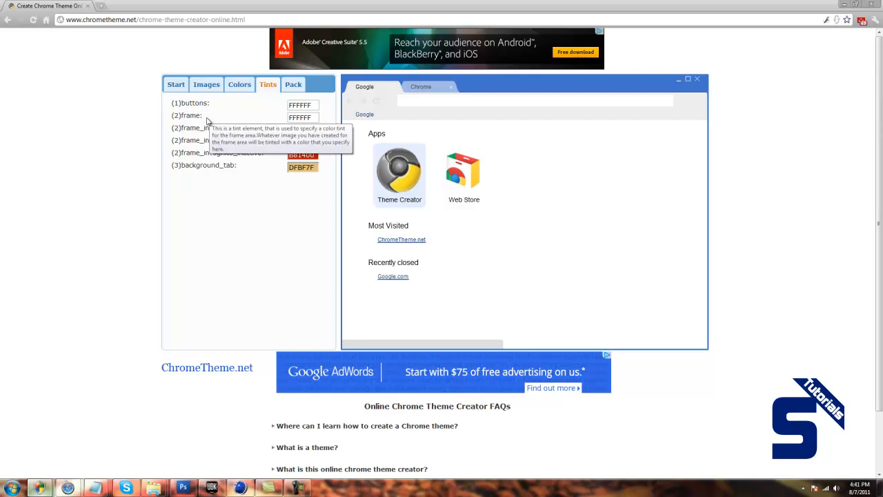
pyautogui.moveTo(231, 111)
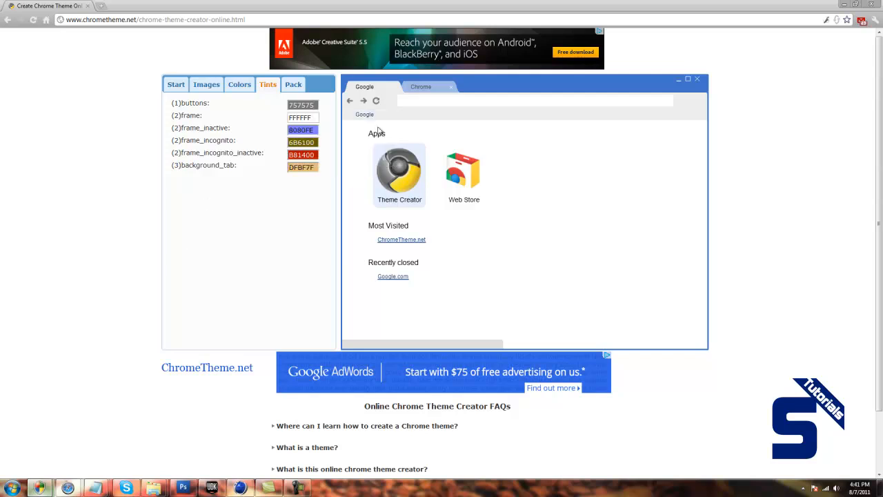
pyautogui.click(301, 104)
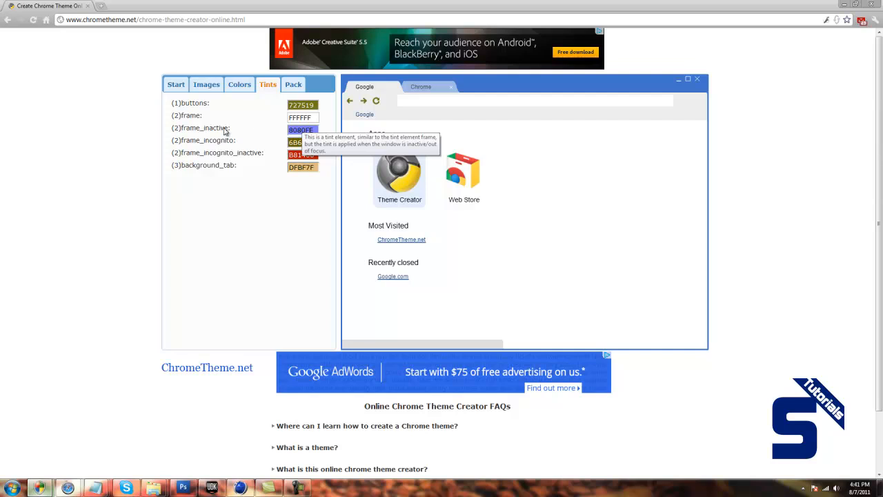
pyautogui.moveTo(272, 132)
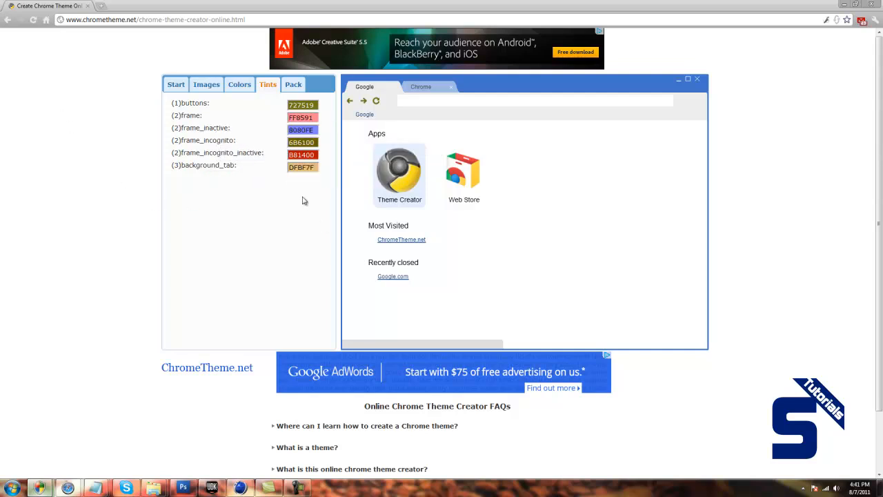
pyautogui.moveTo(281, 172)
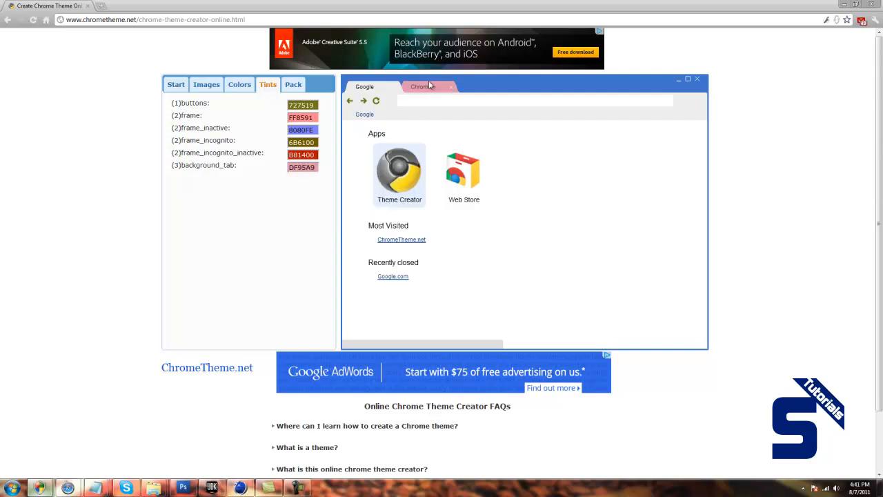
pyautogui.moveTo(234, 223)
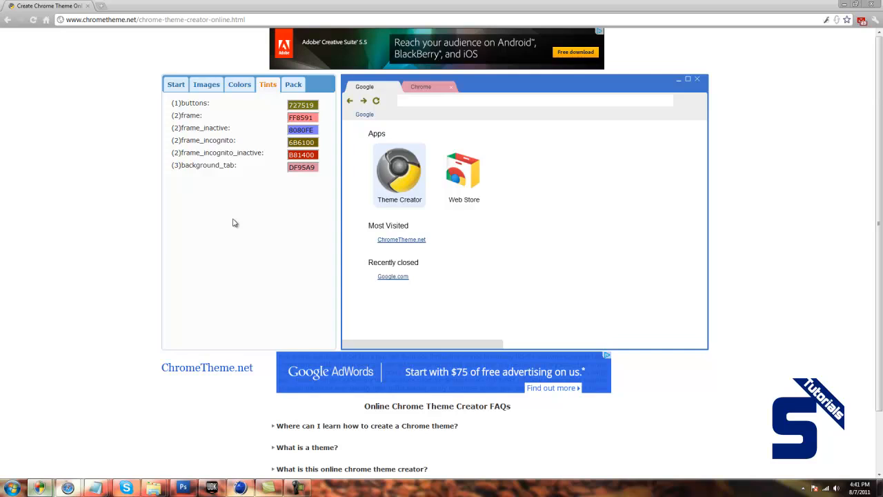
pyautogui.moveTo(244, 190)
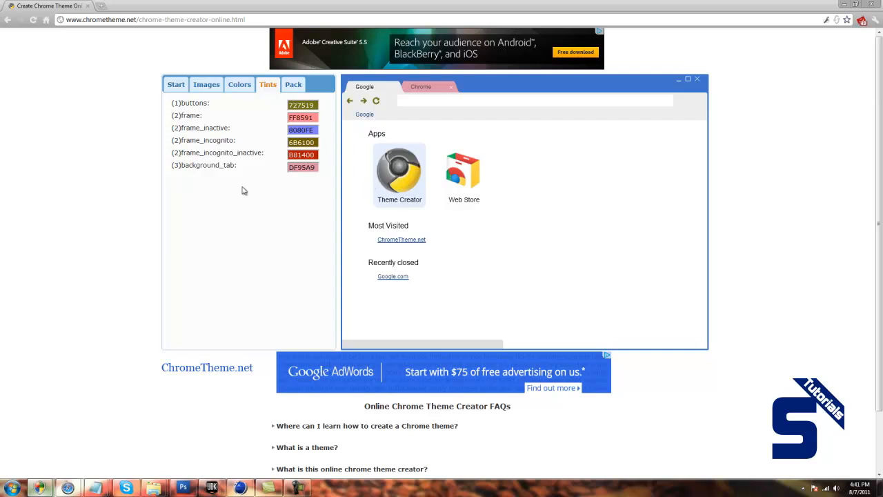
pyautogui.moveTo(210, 195)
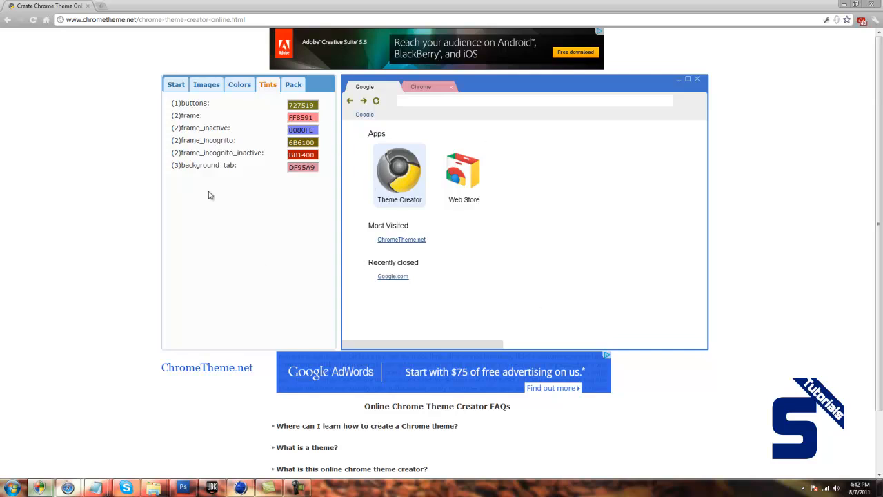
pyautogui.moveTo(211, 171)
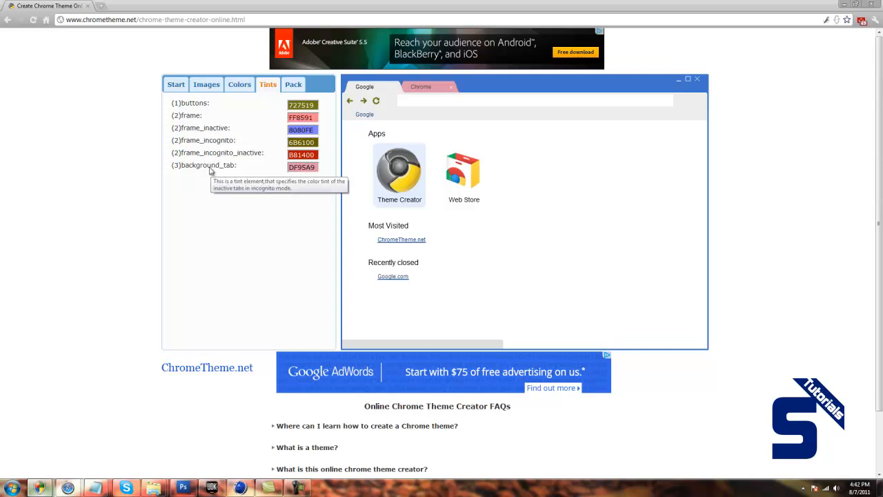
pyautogui.moveTo(223, 223)
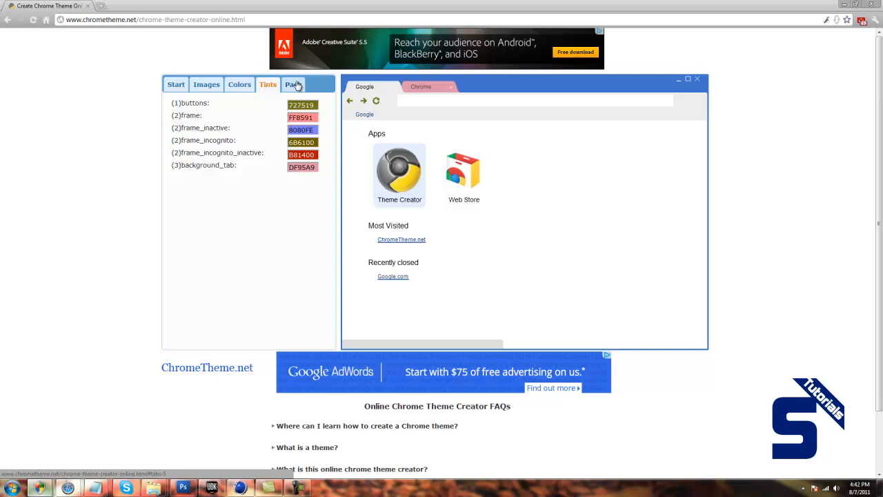
# Show the Pack tab with its install, download and zip options.
pyautogui.click(292, 84)
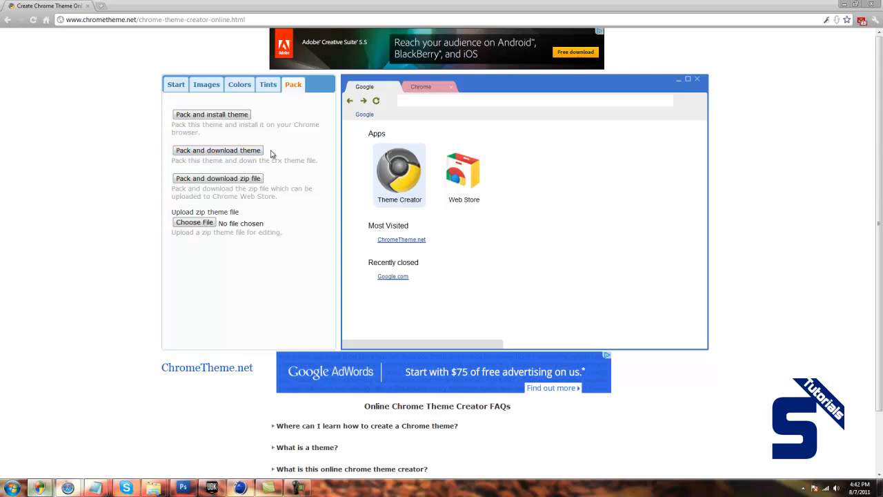
pyautogui.moveTo(275, 181)
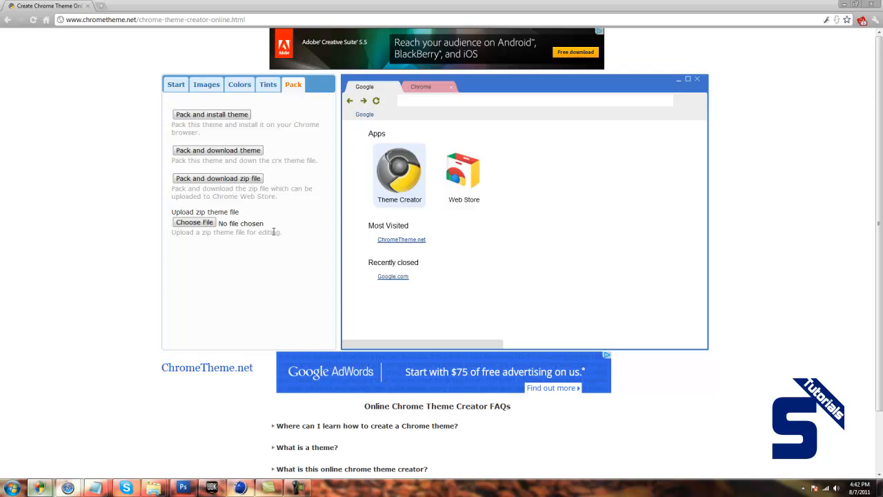
pyautogui.doubleClick(269, 232)
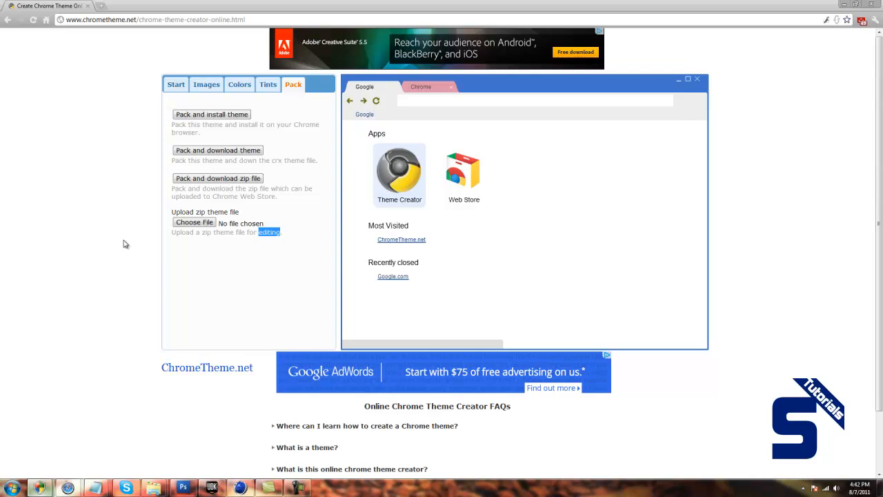
pyautogui.click(218, 150)
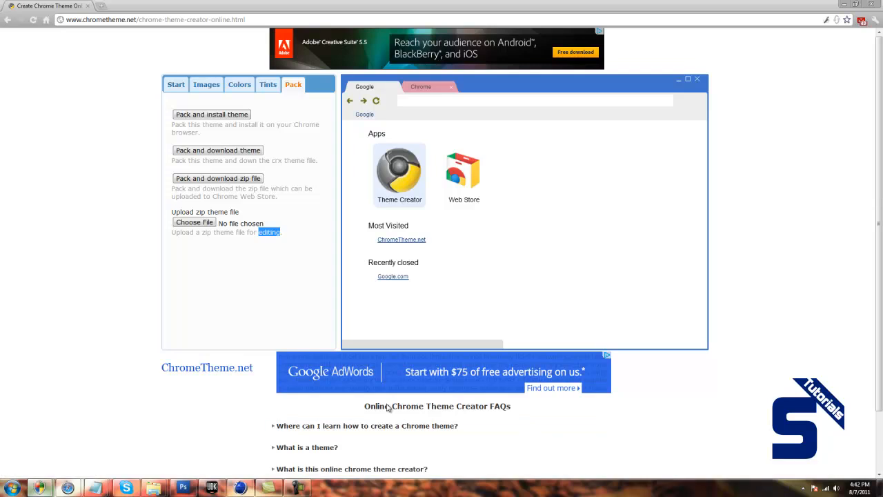
pyautogui.moveTo(40, 289)
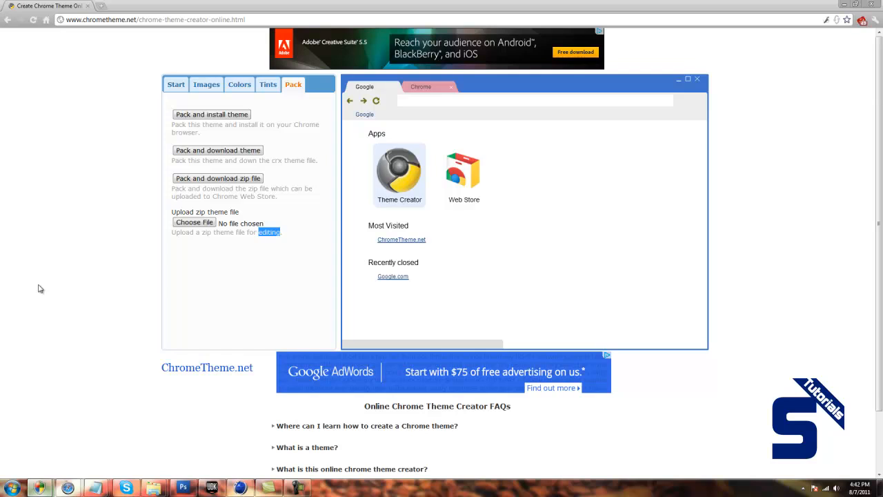
pyautogui.moveTo(41, 285)
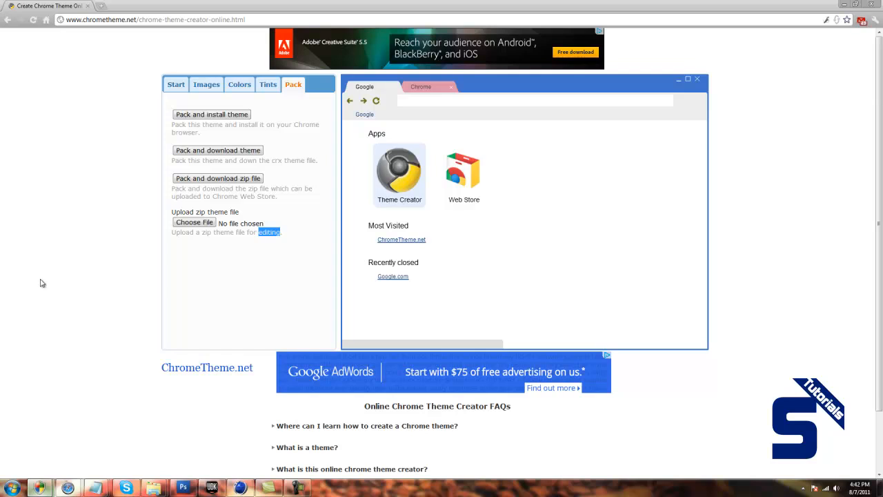
pyautogui.moveTo(8, 345)
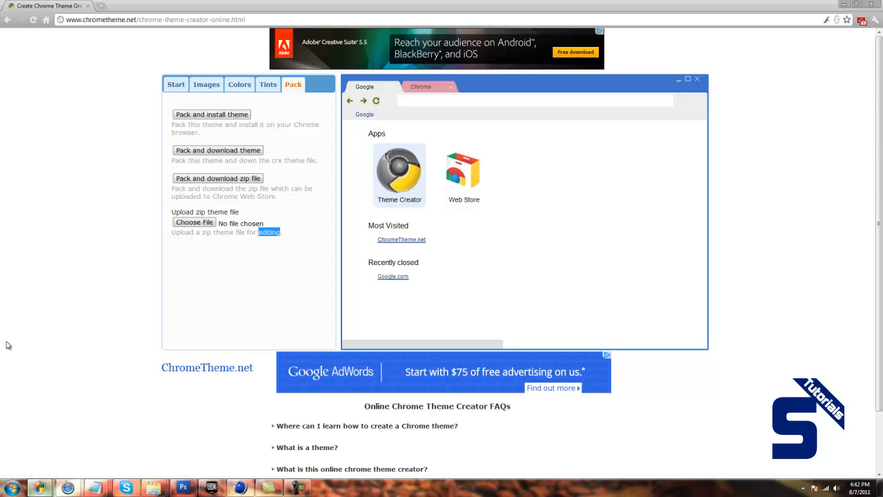
pyautogui.moveTo(9, 343)
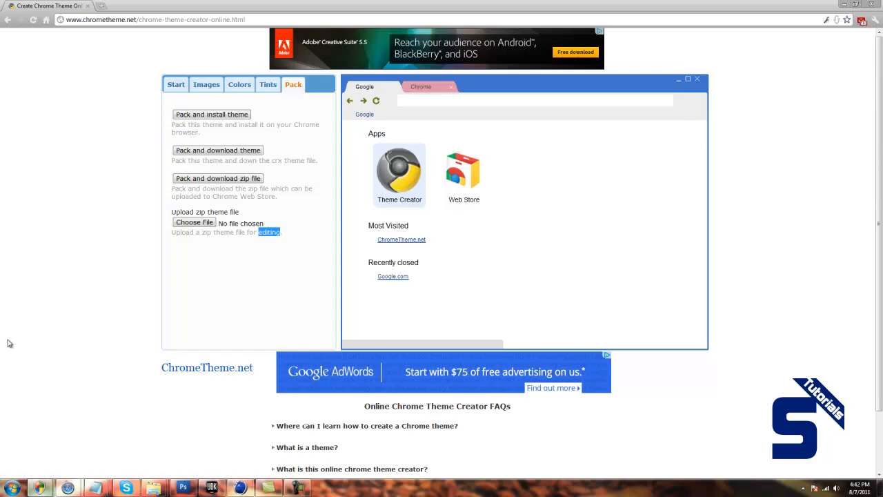